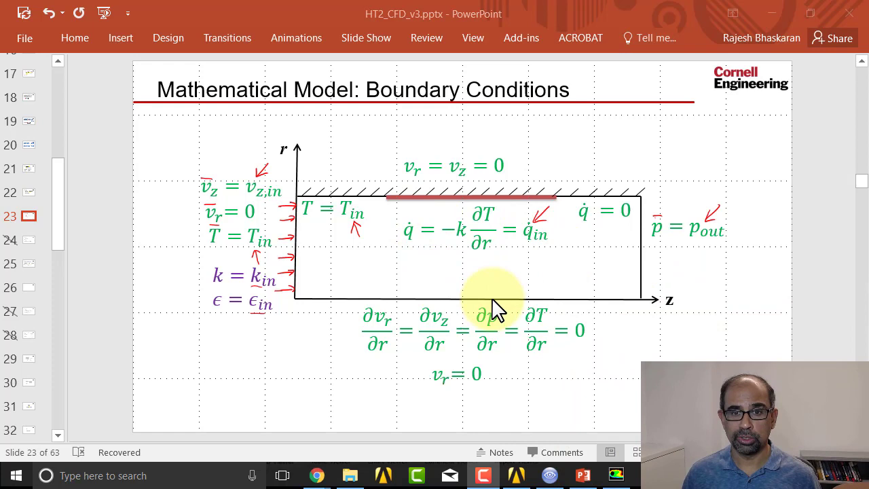
pyautogui.moveTo(468, 270)
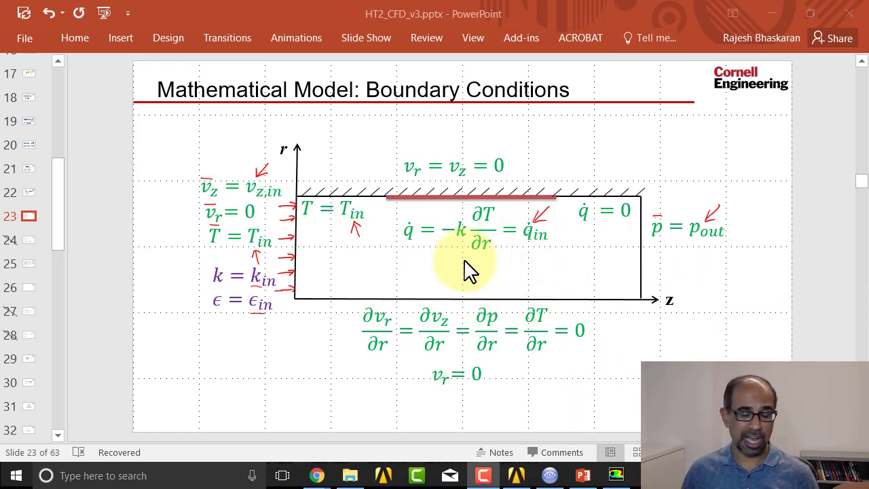
pyautogui.moveTo(281, 204)
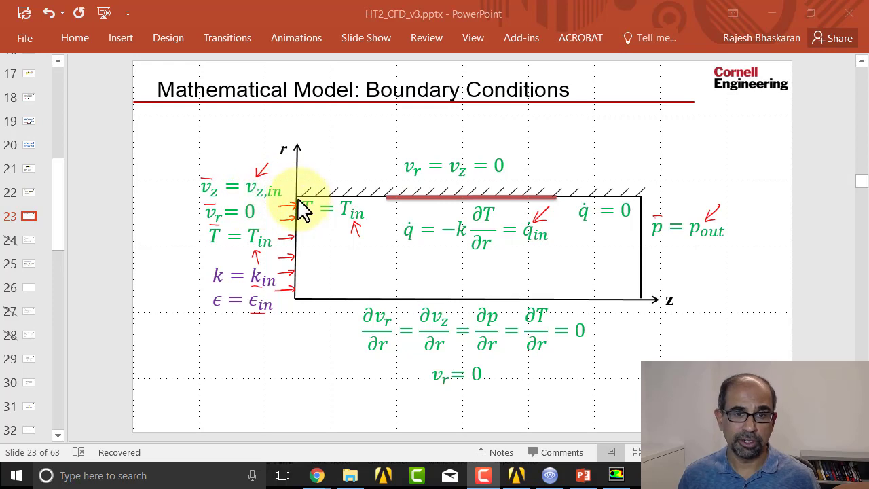
pyautogui.moveTo(213, 197)
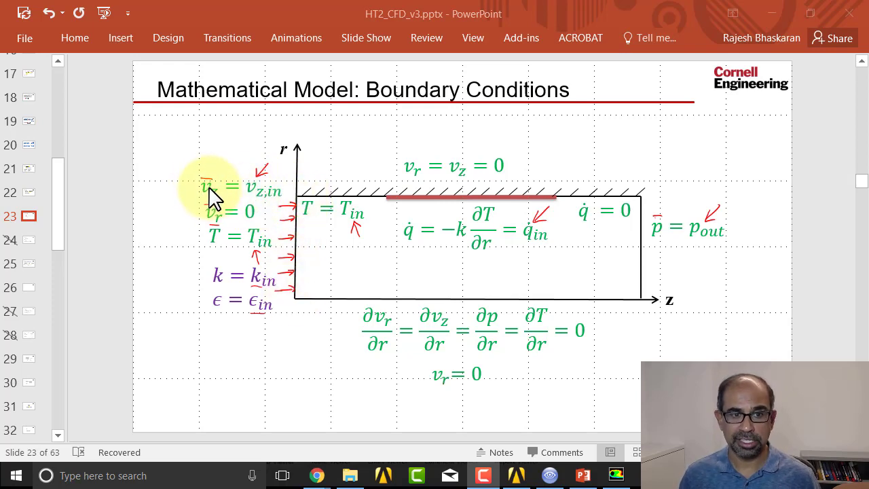
pyautogui.moveTo(214, 207)
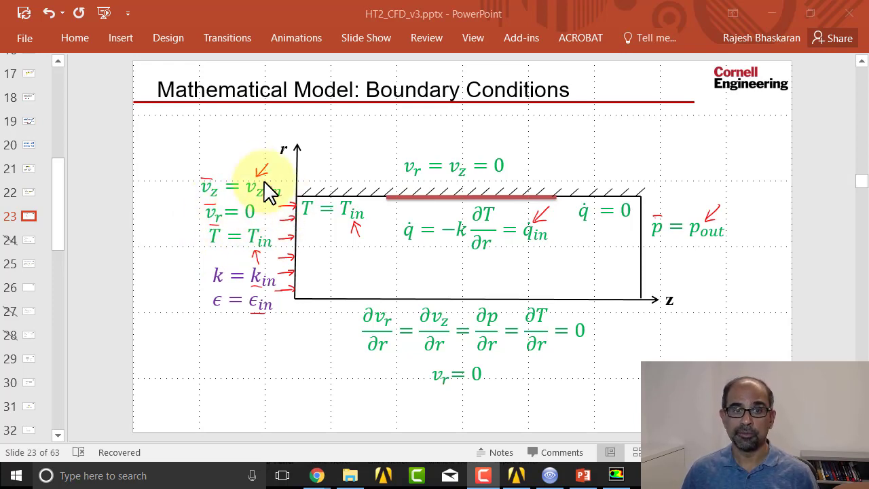
pyautogui.moveTo(298, 238)
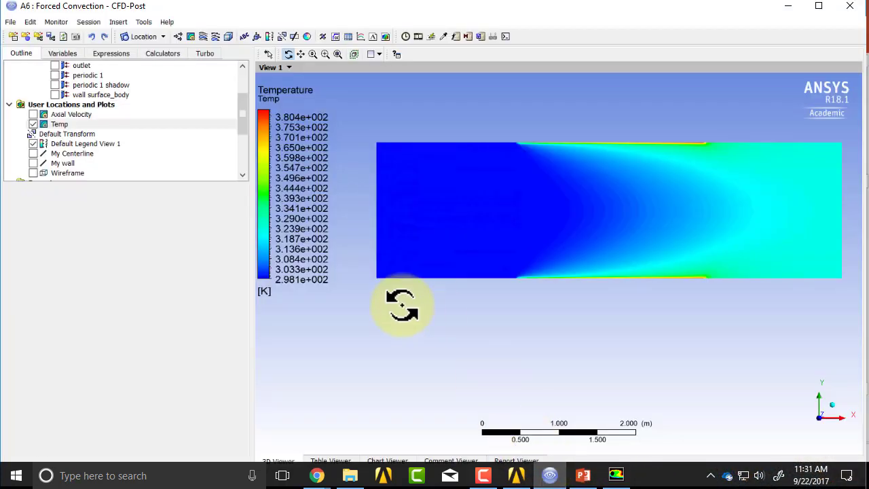
pyautogui.moveTo(428, 248)
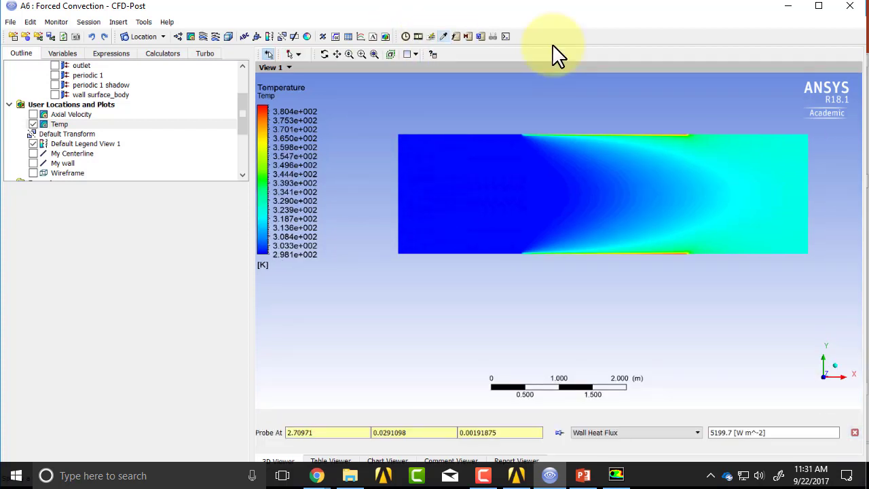
pyautogui.moveTo(425, 169)
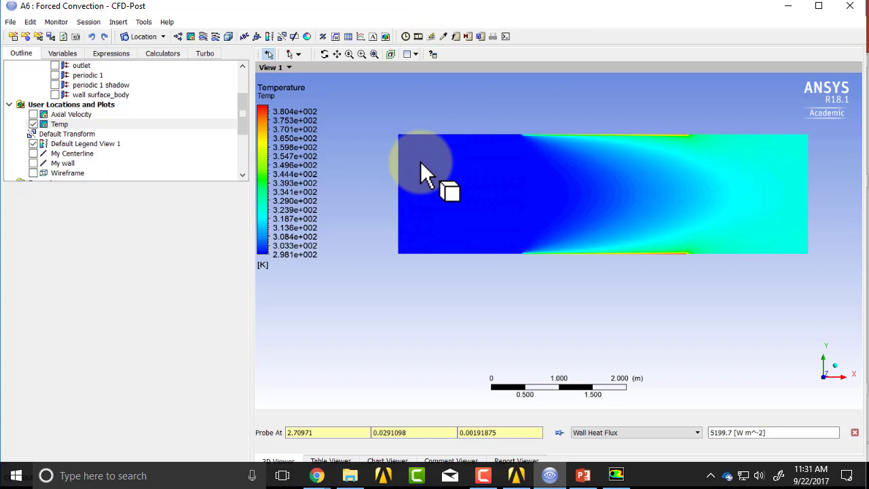
pyautogui.moveTo(859, 451)
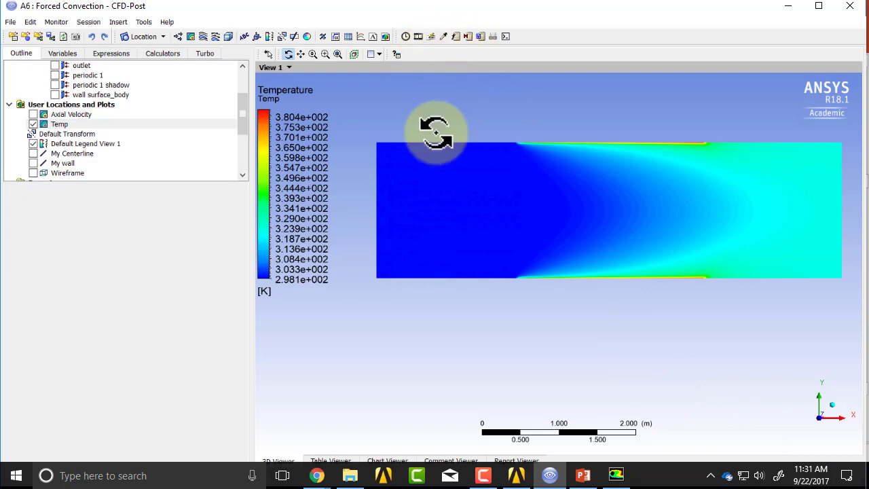
pyautogui.moveTo(438, 156)
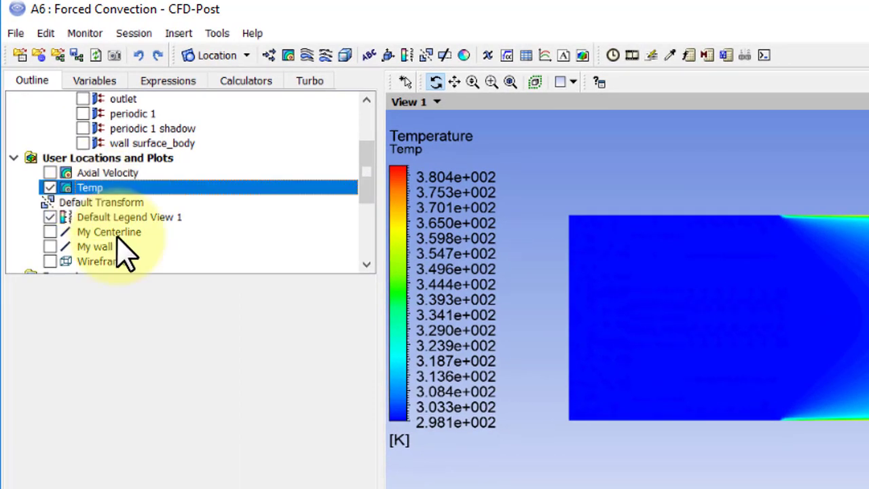
# Duplicate the Temp contour plot as a new plot named 'Temp Contours Unscaled'.
pyautogui.rightClick(89, 187)
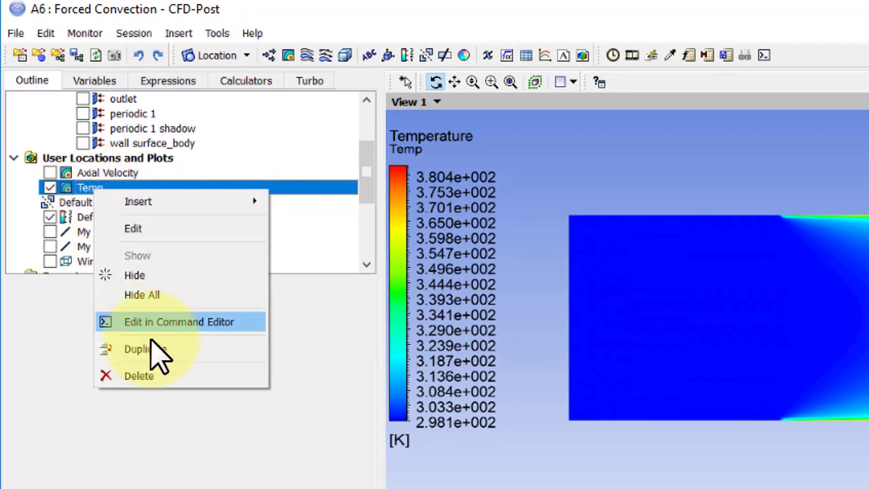
pyautogui.click(142, 348)
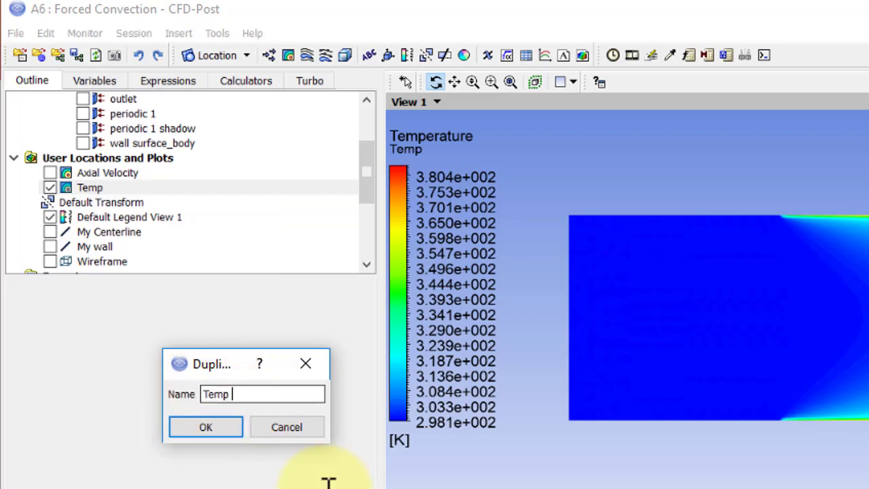
pyautogui.write('Cou')
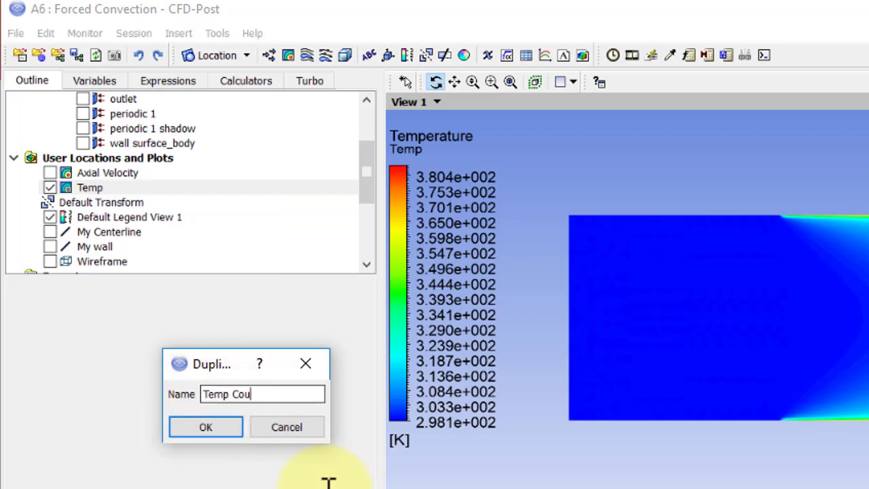
pyautogui.write('ntours')
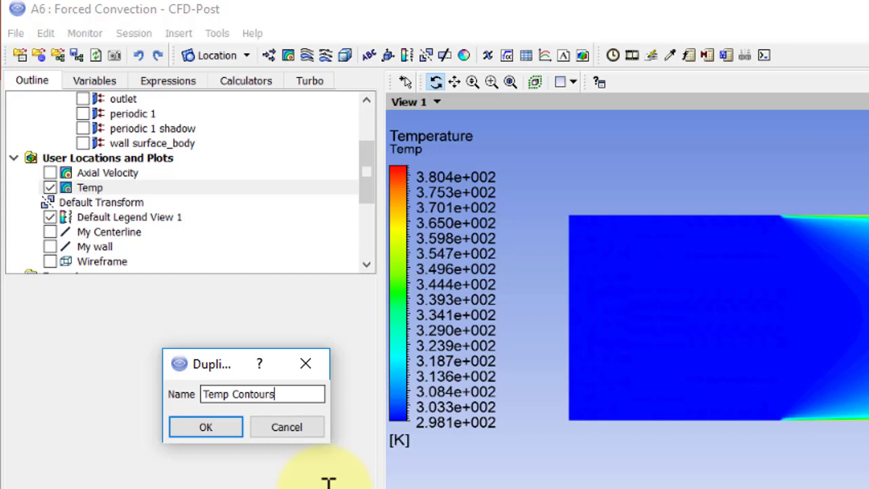
pyautogui.write('Unsca')
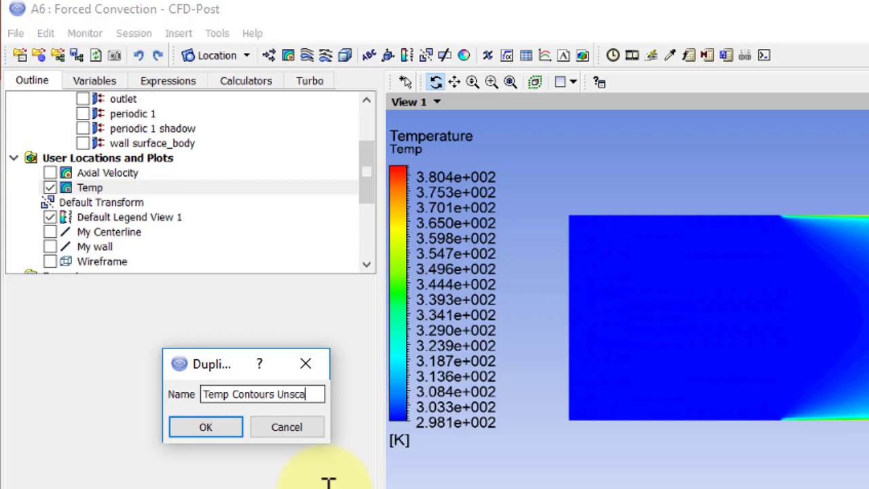
pyautogui.write('led')
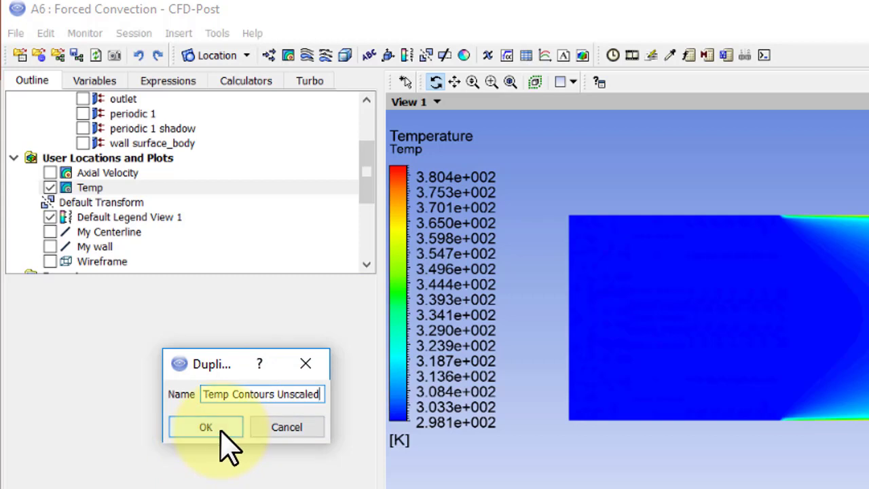
pyautogui.click(205, 426)
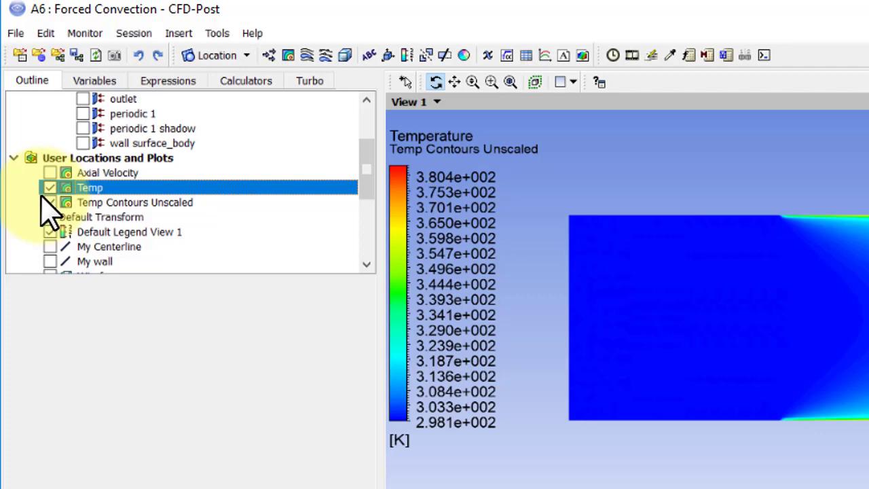
# Hide Temp and remove Apply Instancing Transform from Temp Contours Unscaled.
pyautogui.click(50, 187)
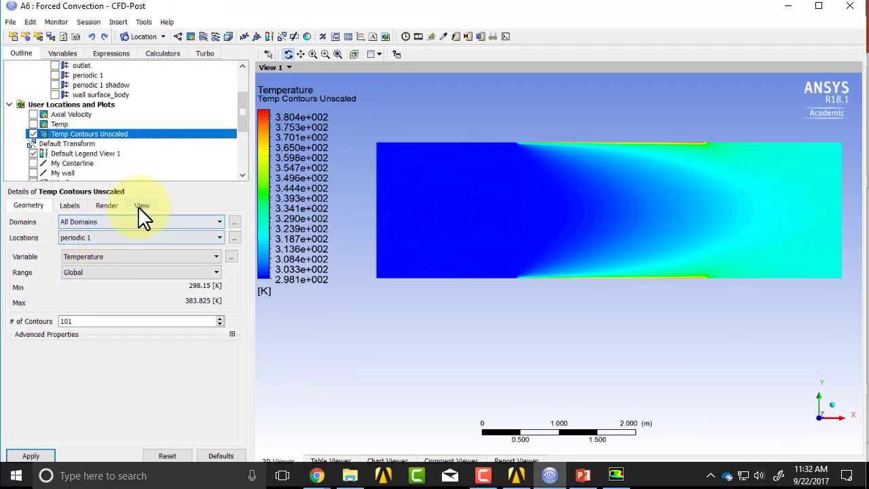
pyautogui.click(141, 205)
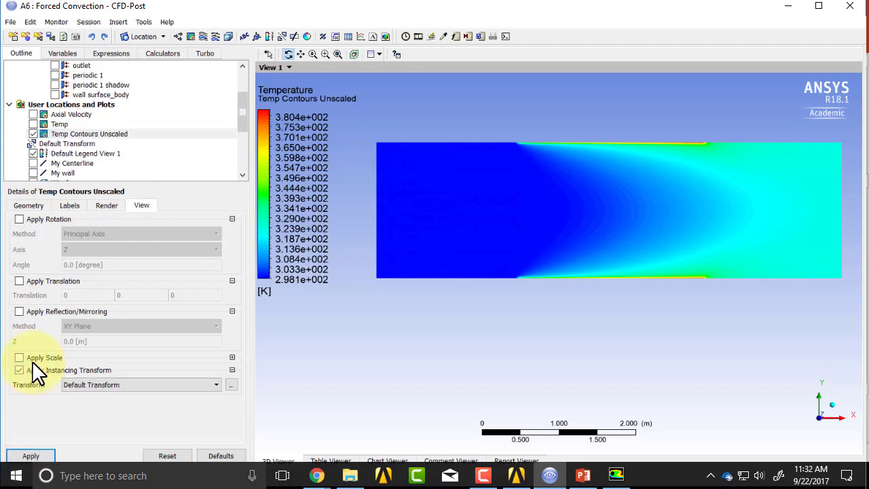
pyautogui.click(19, 370)
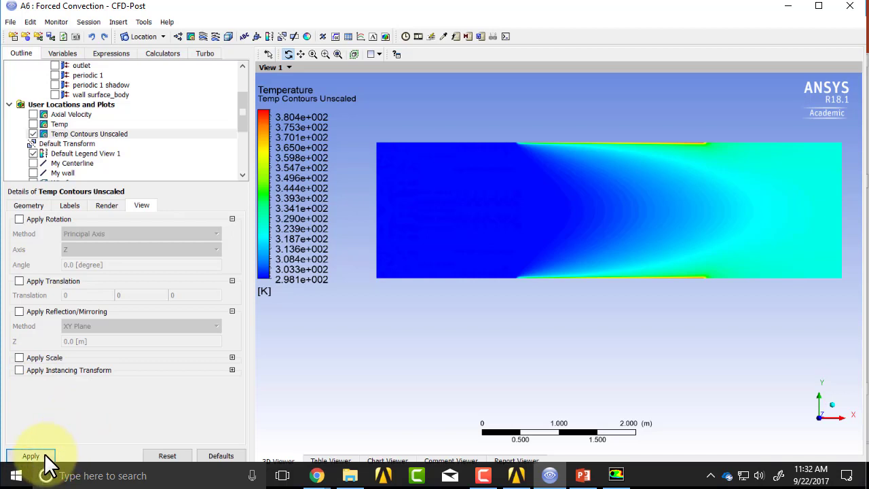
pyautogui.click(31, 455)
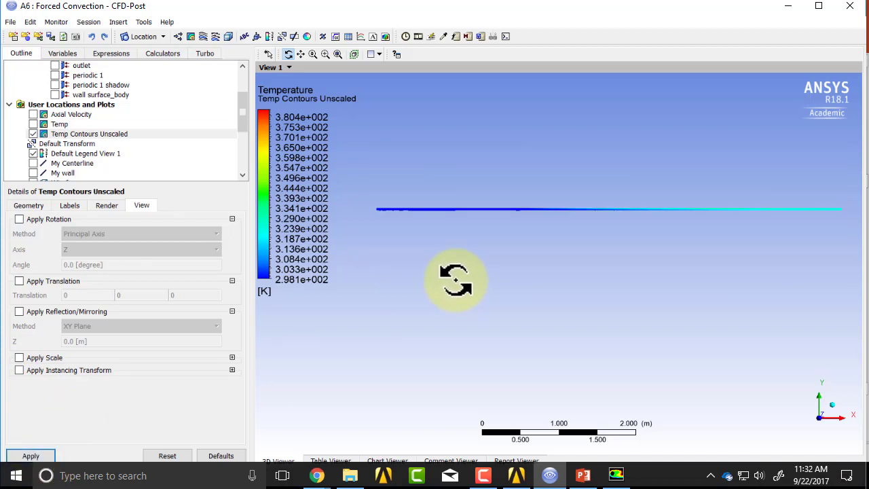
pyautogui.moveTo(374, 180)
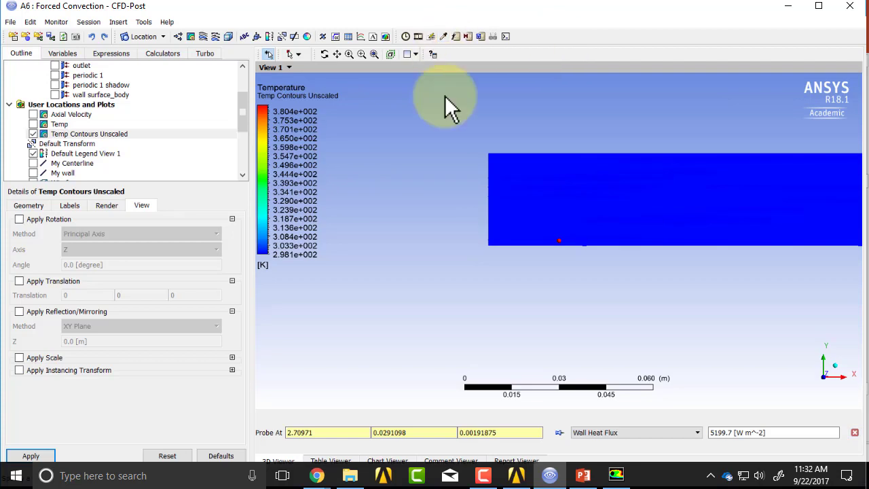
pyautogui.moveTo(572, 434)
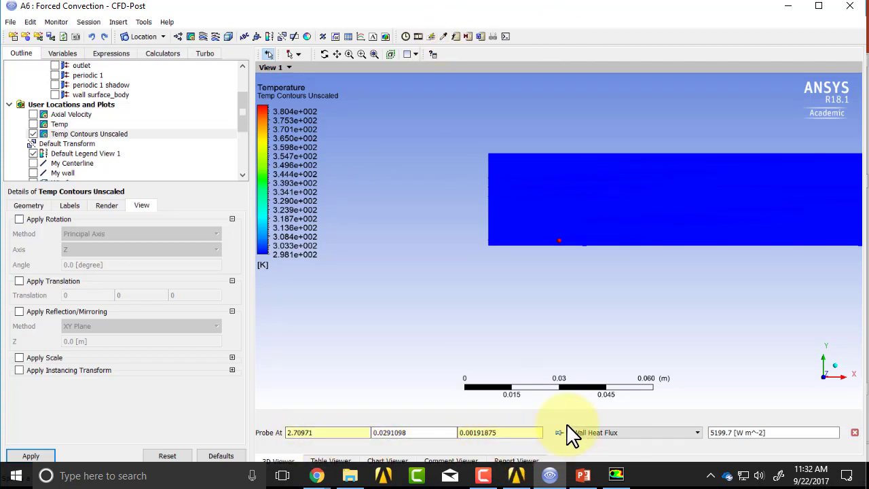
pyautogui.moveTo(485, 149)
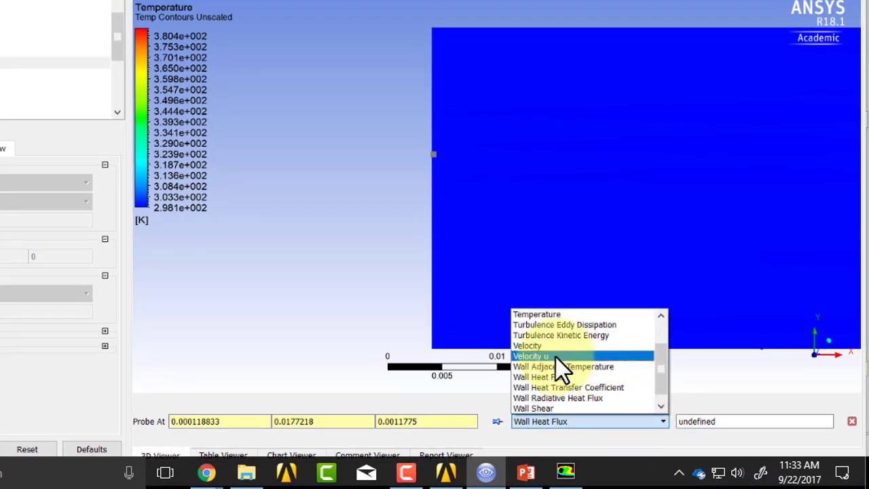
pyautogui.moveTo(665, 374)
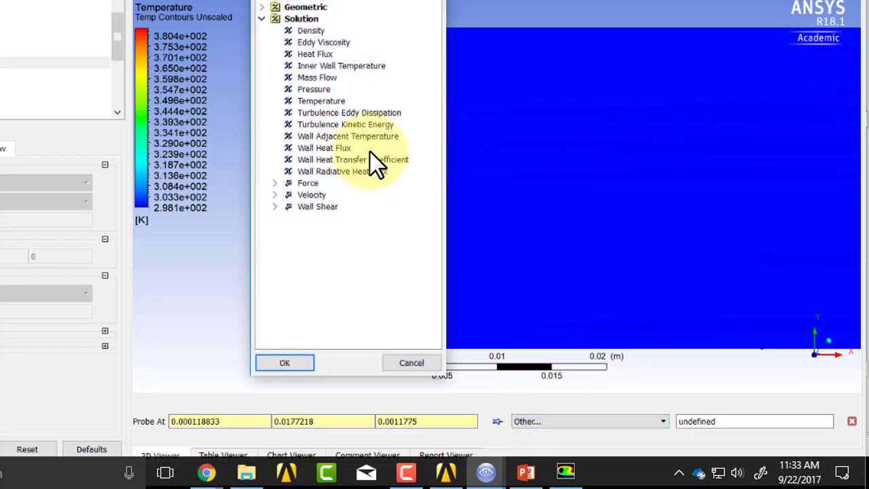
# Probe Velocity u at the inlet point, reading 30.06 m/s, then return to the slides.
pyautogui.click(275, 195)
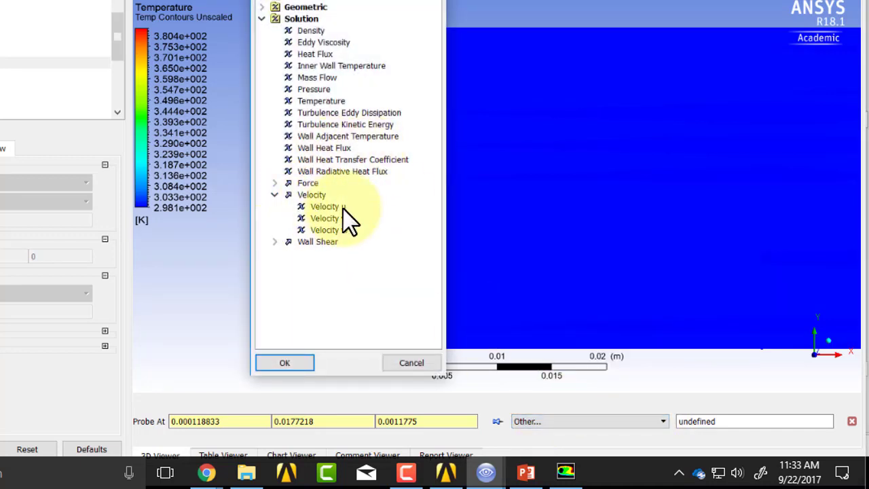
pyautogui.click(284, 362)
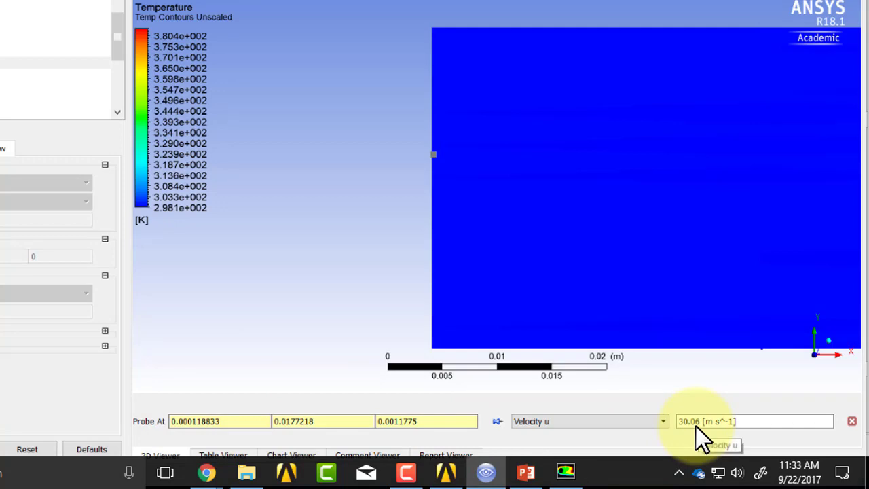
pyautogui.press('alt+tab')
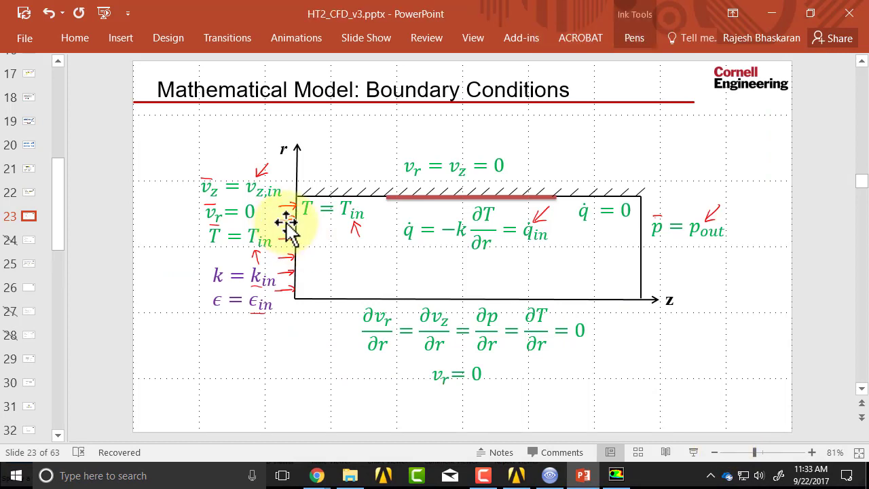
pyautogui.moveTo(655, 34)
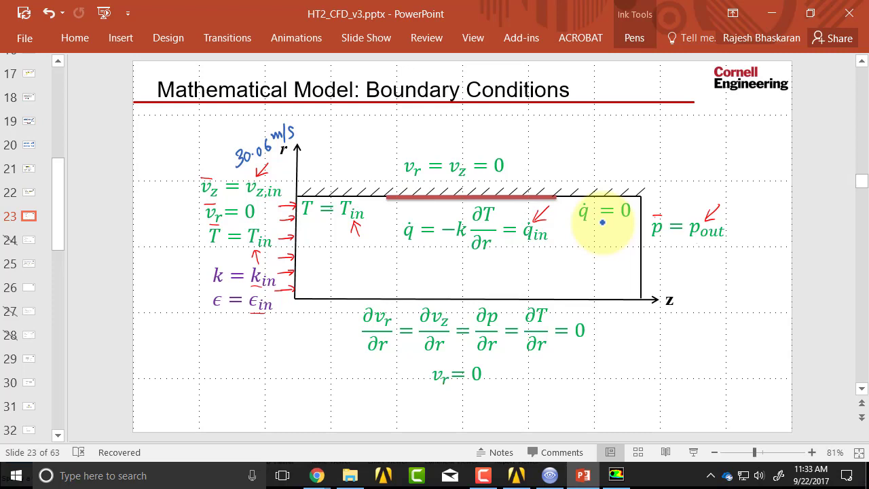
pyautogui.moveTo(538, 252)
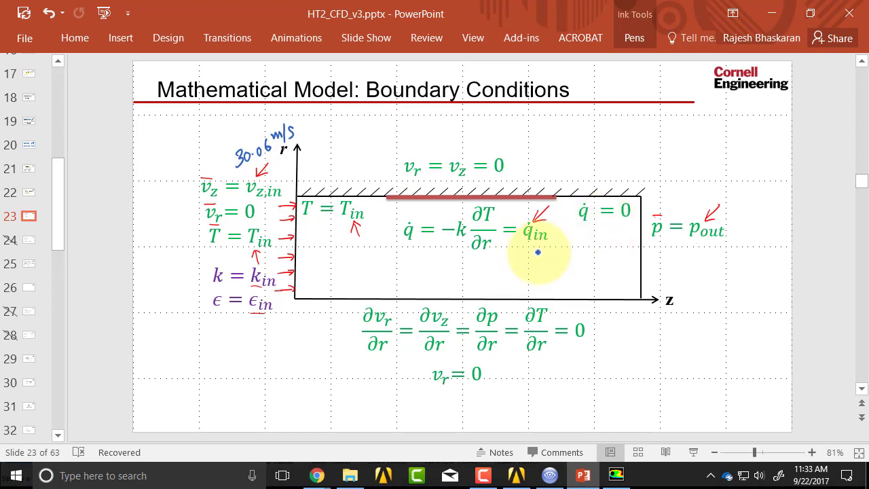
pyautogui.moveTo(539, 257)
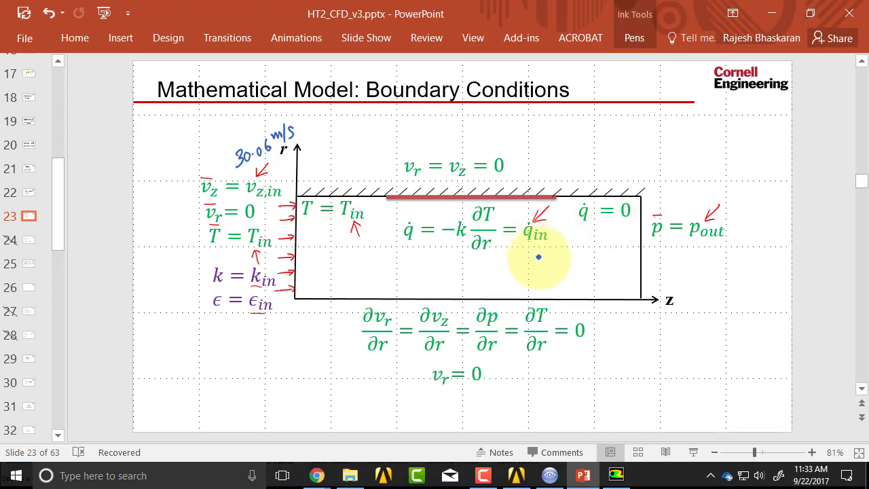
pyautogui.moveTo(426, 242)
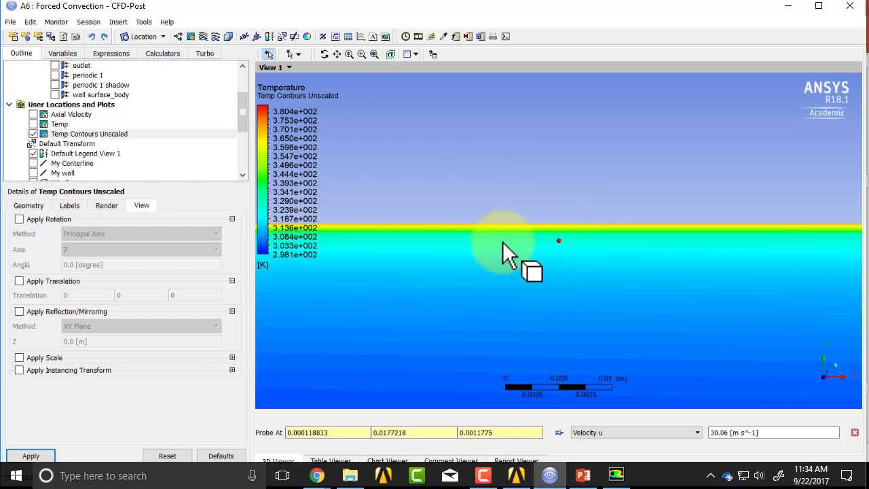
pyautogui.moveTo(618, 393)
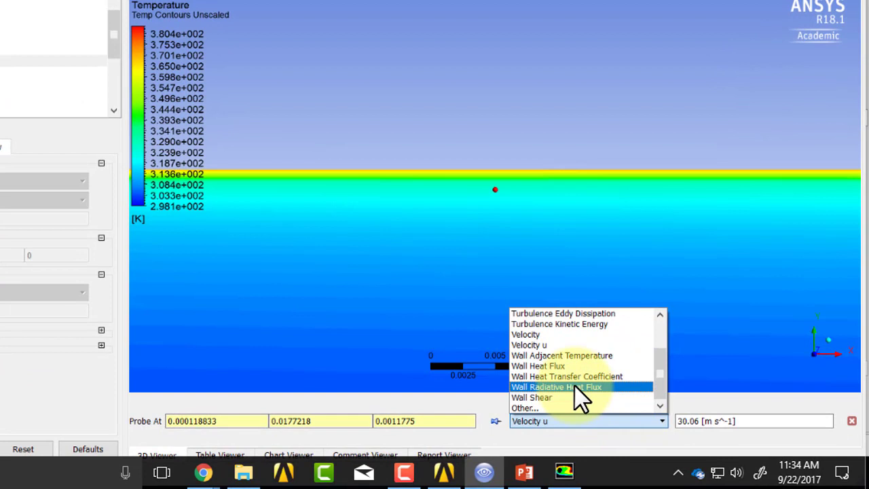
# Probe Wall Heat Flux on the heated wall, reading 5199.7 W/m², then return to the slides.
pyautogui.click(538, 365)
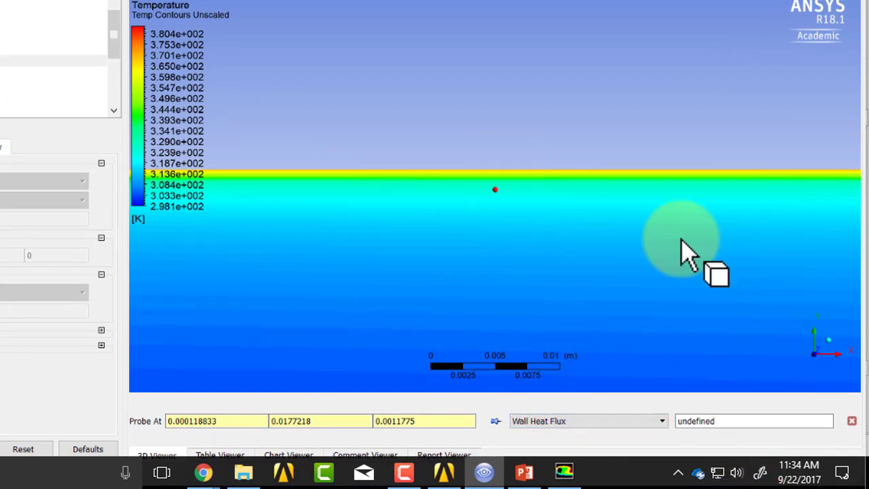
pyautogui.click(509, 171)
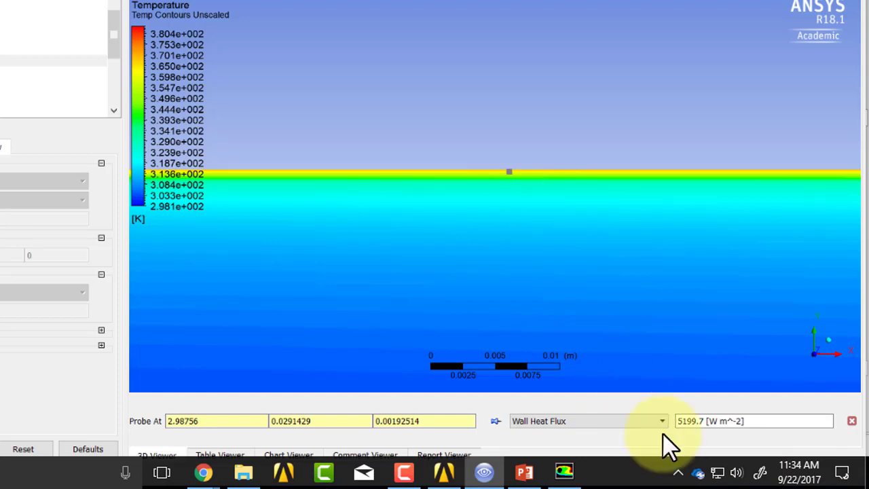
pyautogui.moveTo(694, 442)
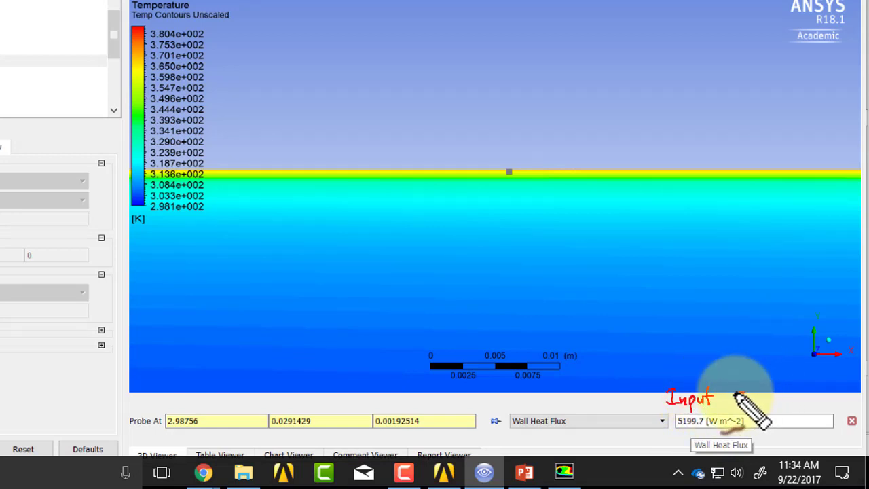
pyautogui.moveTo(781, 407)
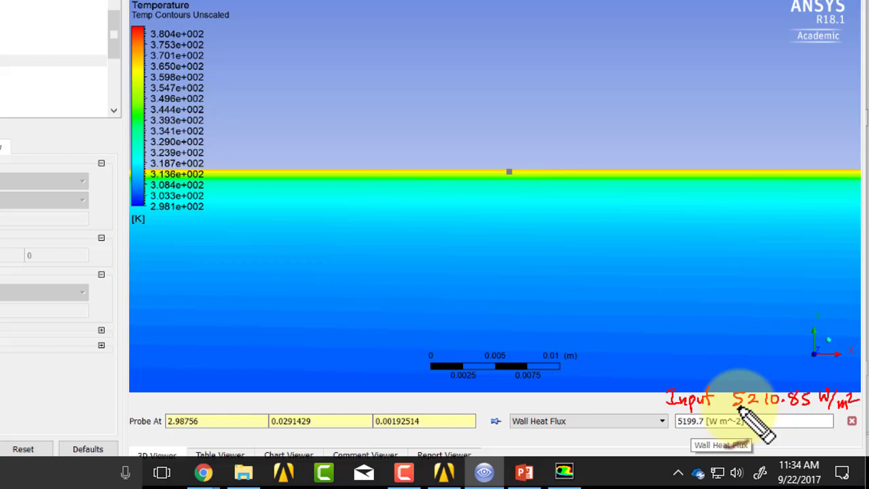
pyautogui.moveTo(767, 417)
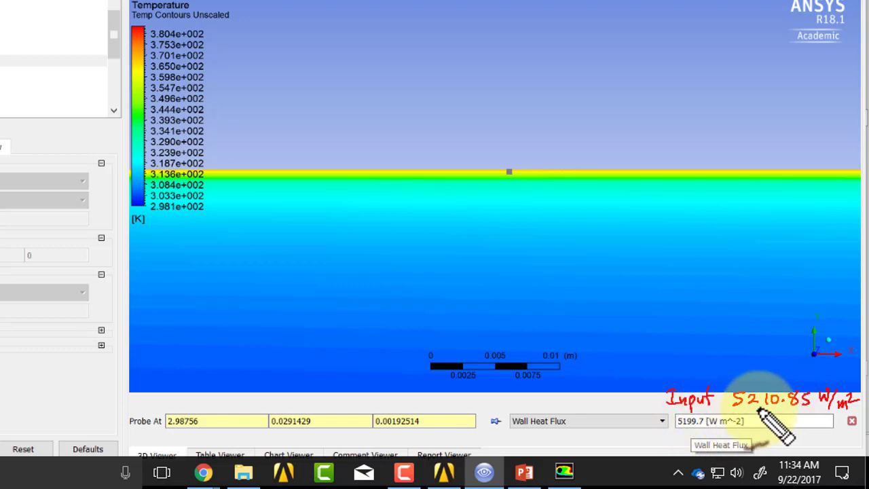
pyautogui.moveTo(767, 424)
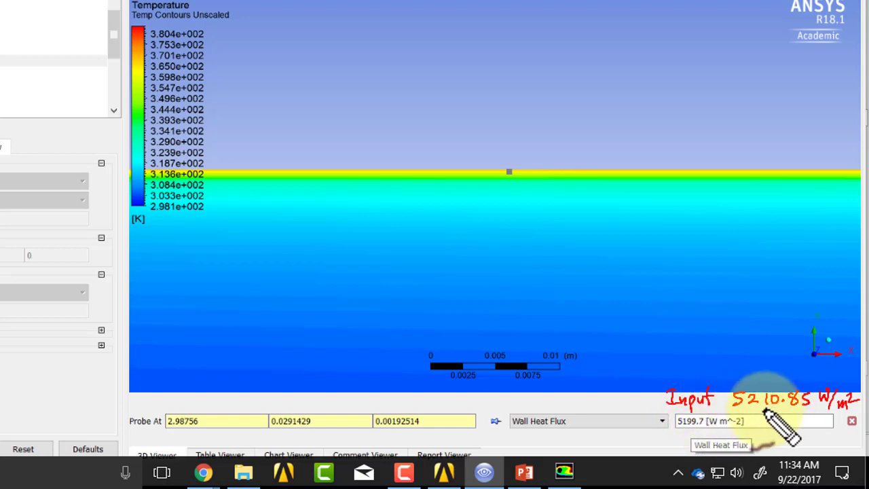
pyautogui.moveTo(774, 401)
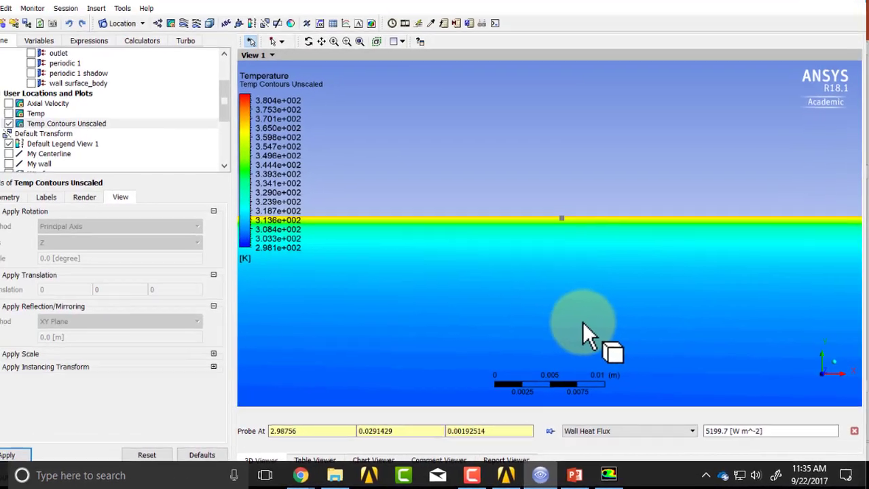
pyautogui.click(574, 474)
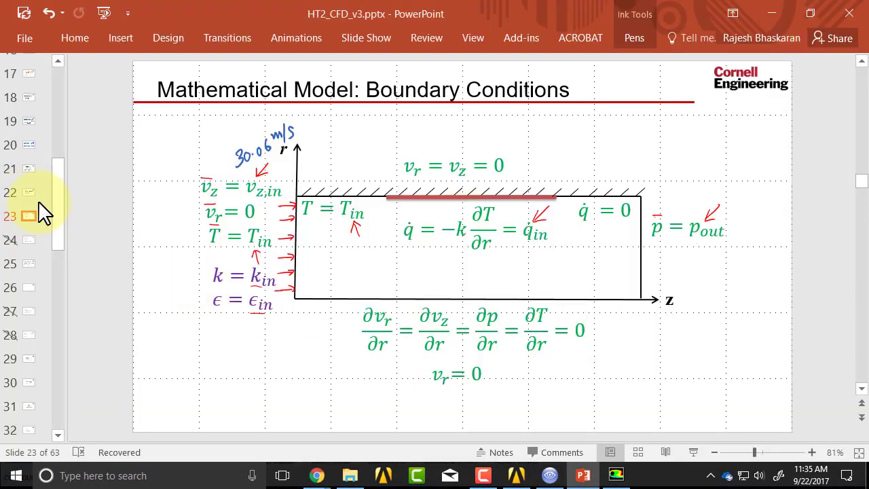
pyautogui.click(27, 191)
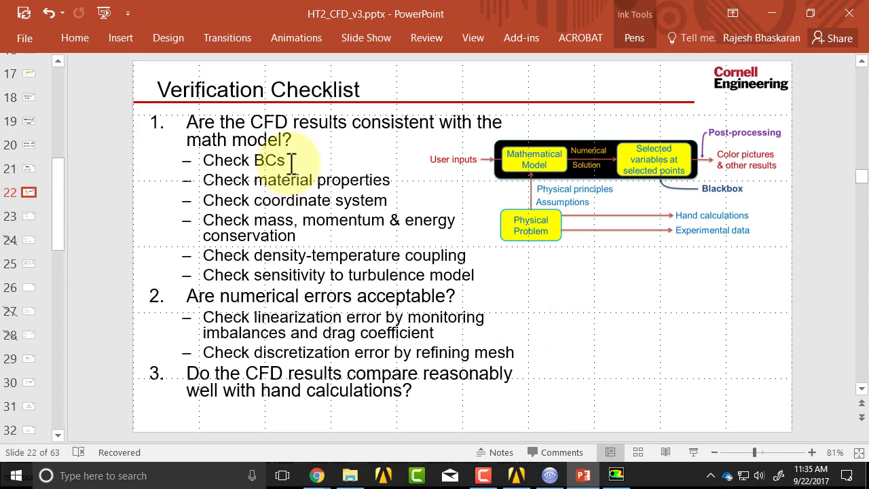
pyautogui.click(29, 216)
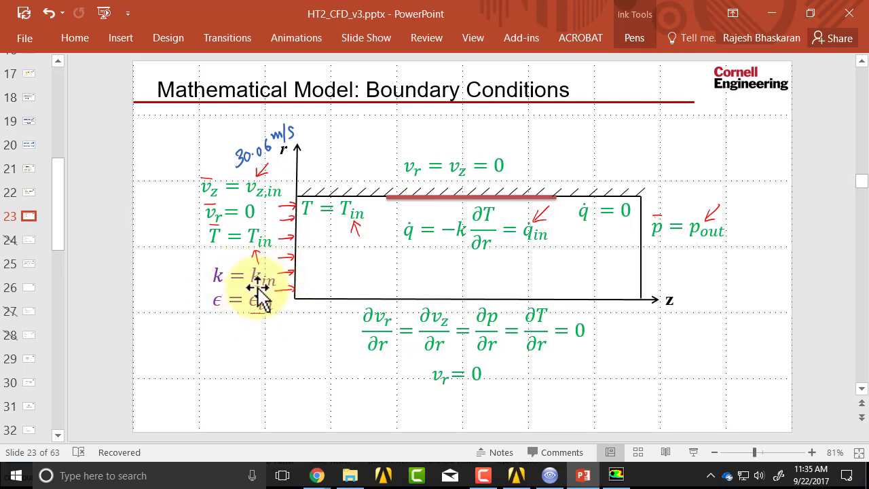
pyautogui.moveTo(519, 271)
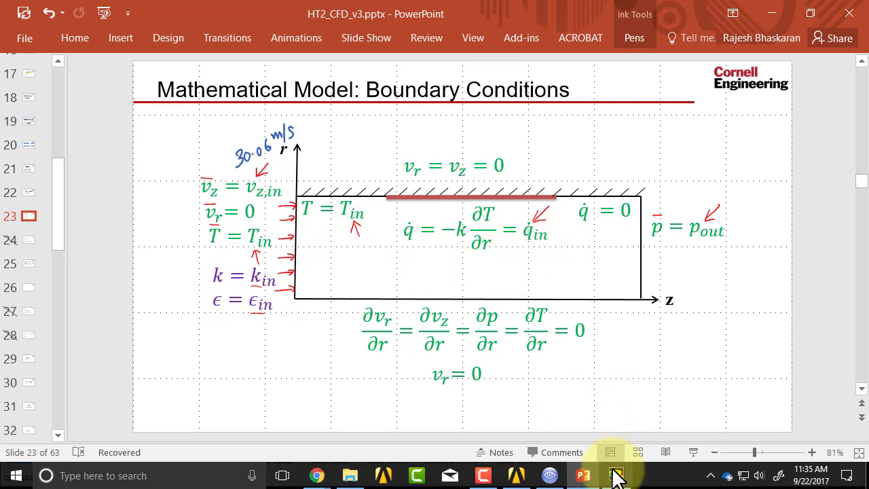
pyautogui.click(615, 475)
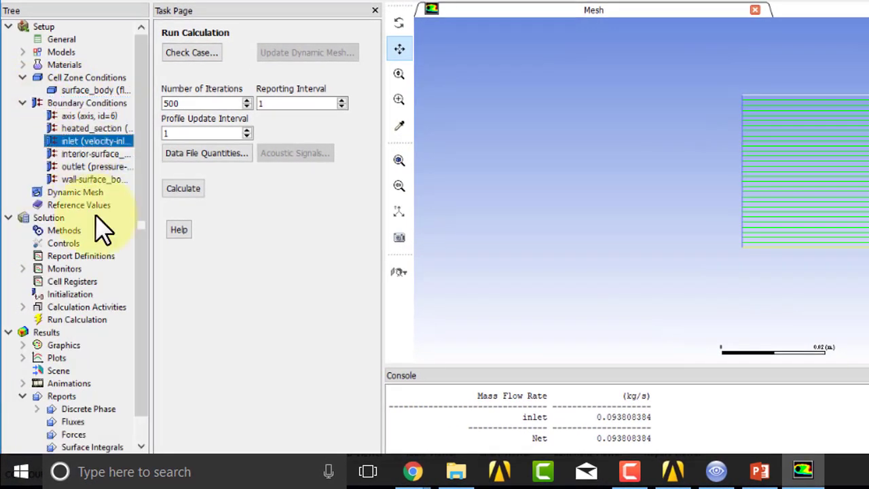
# Set inlet turbulent intensity to 10% and viscosity ratio to 20, then close the dialog.
pyautogui.doubleClick(89, 141)
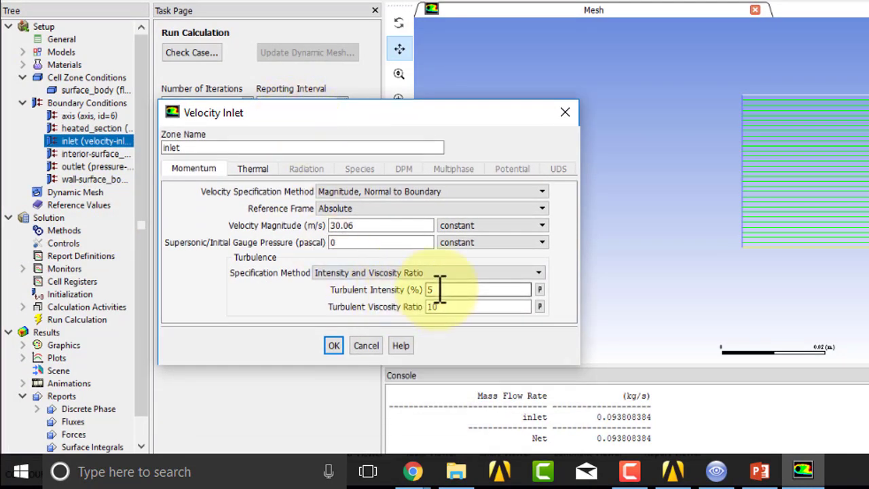
pyautogui.tripleClick(475, 289)
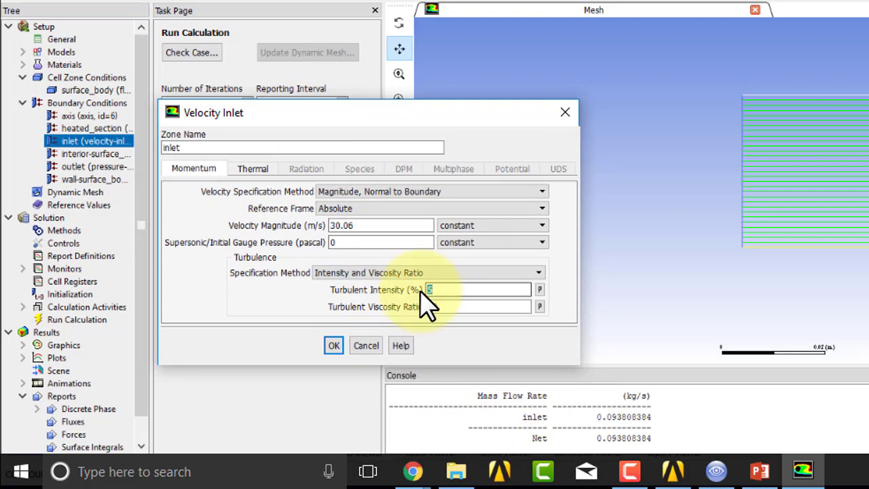
pyautogui.write('10')
pyautogui.click(478, 306)
pyautogui.write('2')
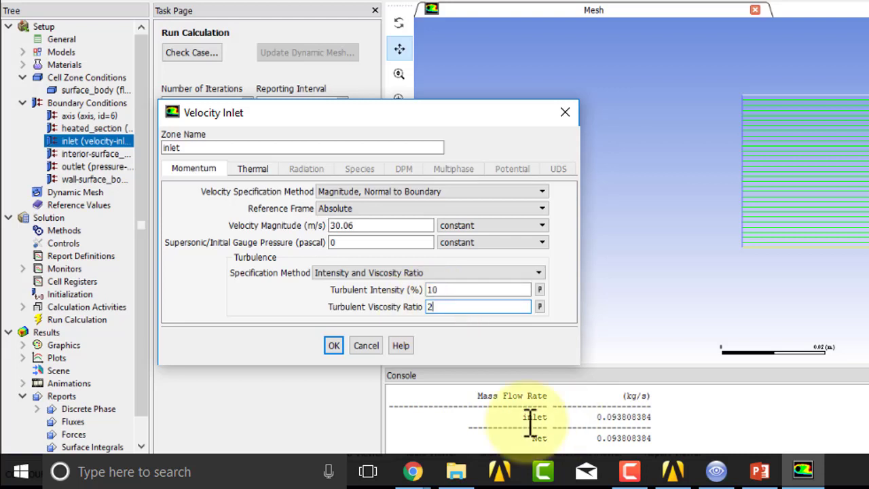
pyautogui.write('0')
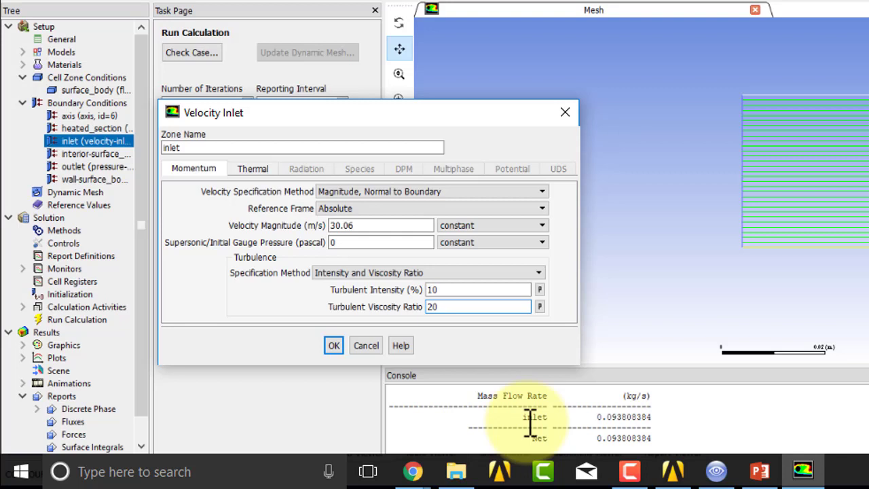
pyautogui.click(477, 306)
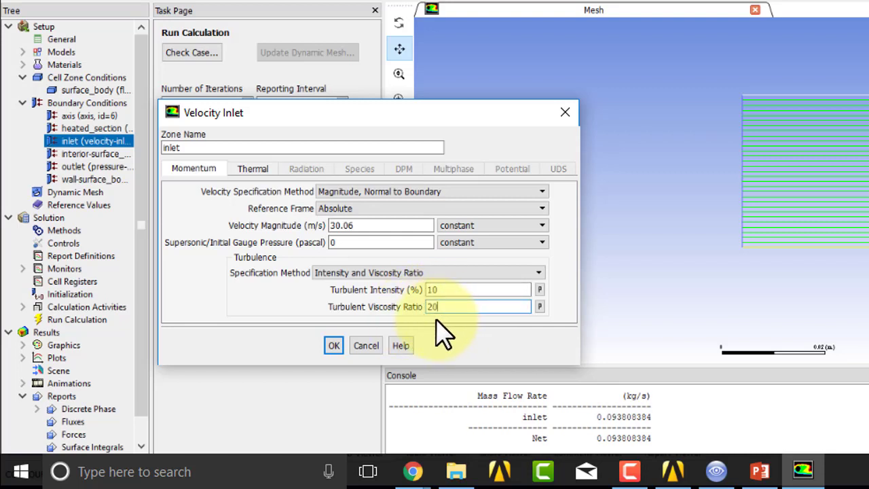
pyautogui.moveTo(641, 292)
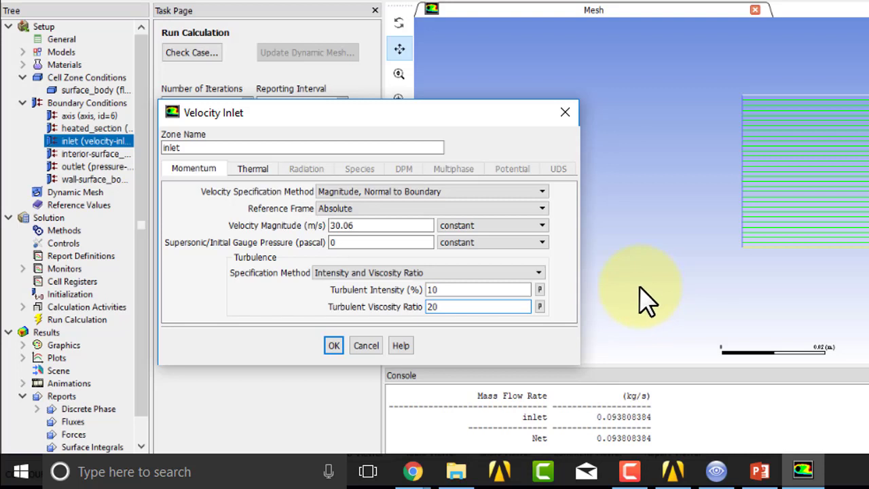
pyautogui.moveTo(750, 264)
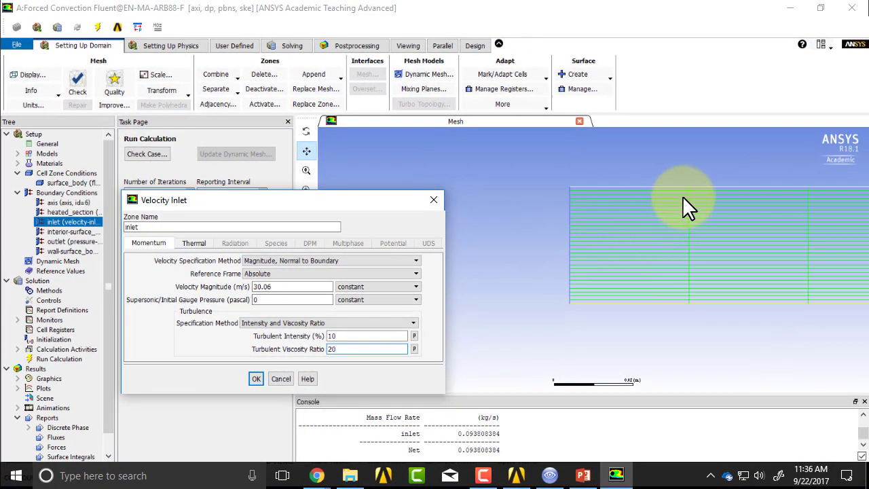
pyautogui.moveTo(299, 390)
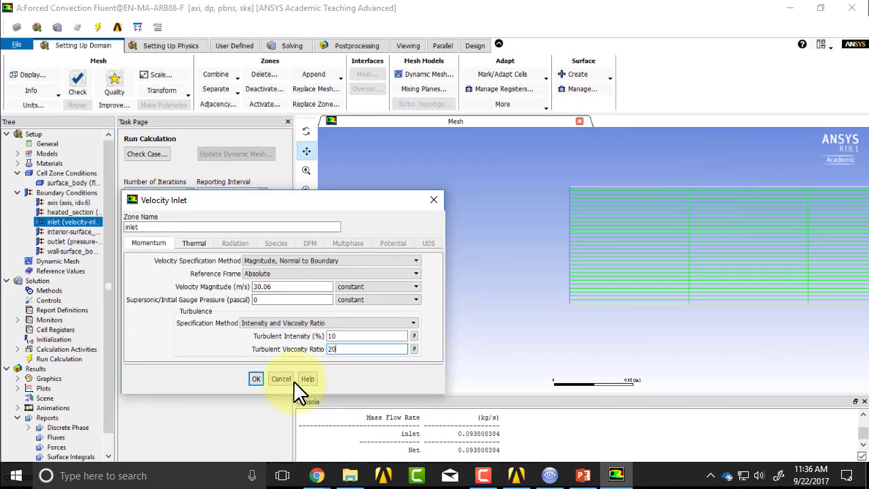
pyautogui.click(256, 378)
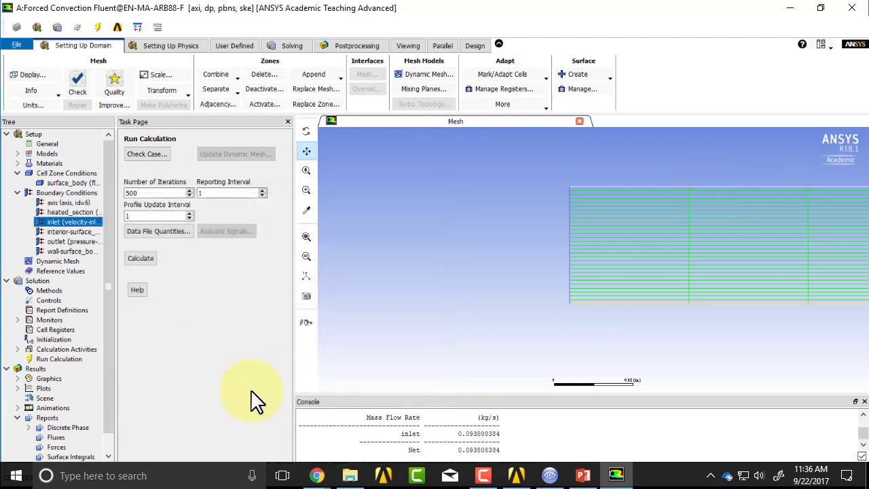
pyautogui.moveTo(149, 367)
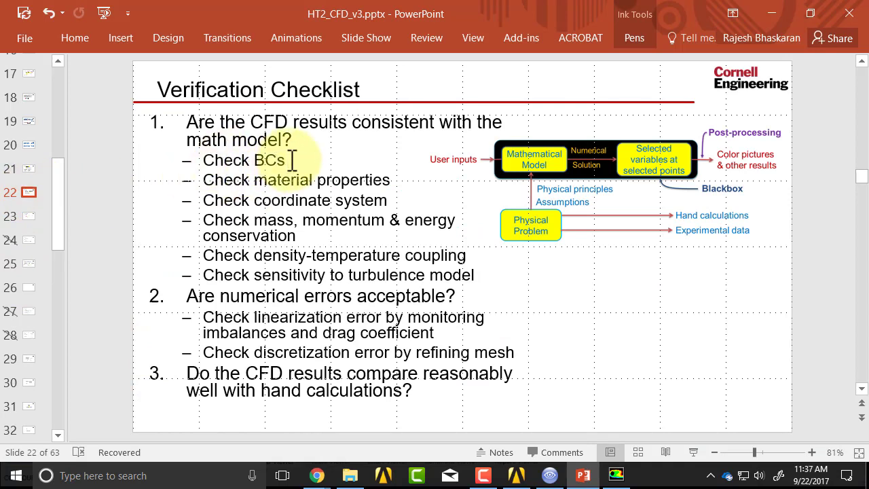
pyautogui.moveTo(298, 176)
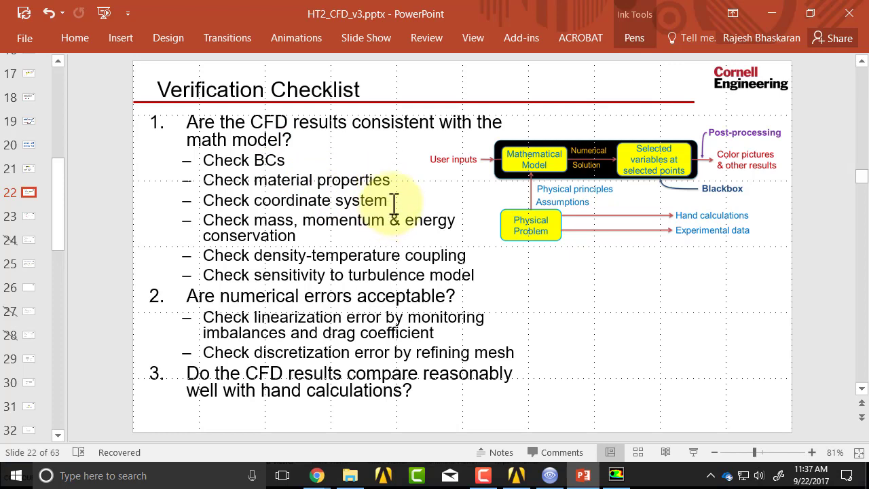
# Leave the Verification Checklist slide and return to the Fluent session.
pyautogui.click(615, 475)
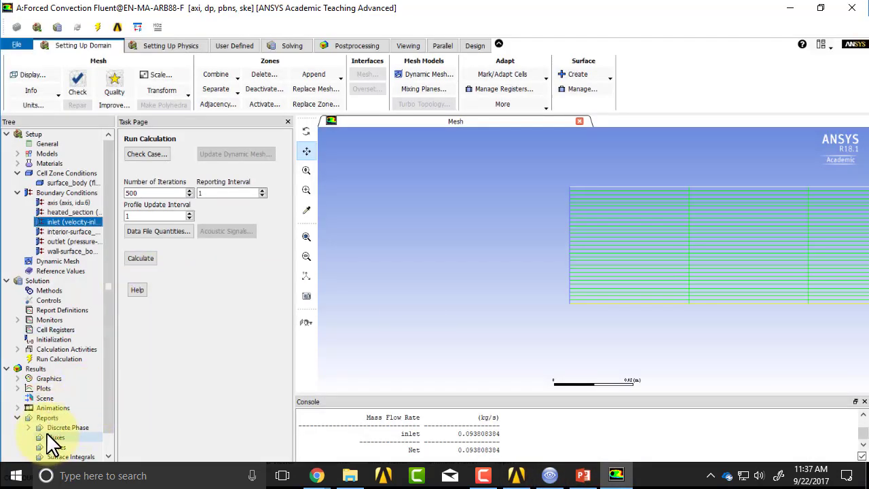
# Open the Fluxes report to read the inlet mass flow rate of 0.09380838 kg/s.
pyautogui.click(17, 417)
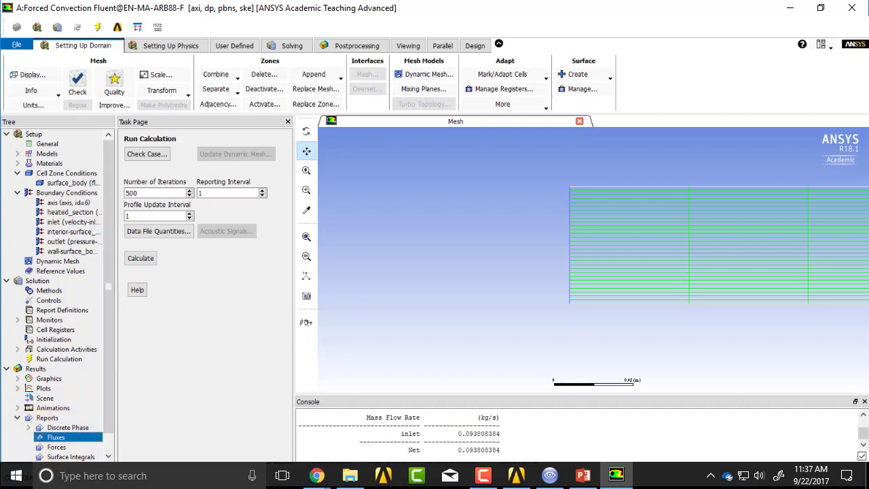
pyautogui.doubleClick(56, 436)
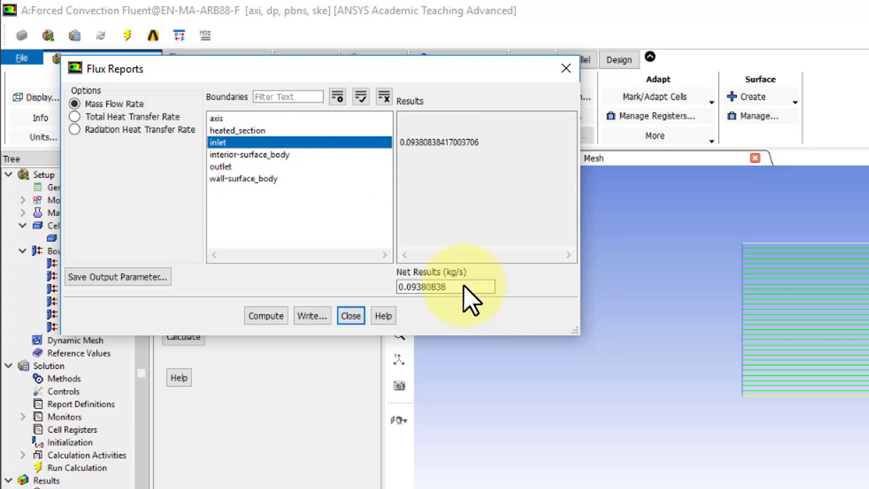
pyautogui.moveTo(668, 319)
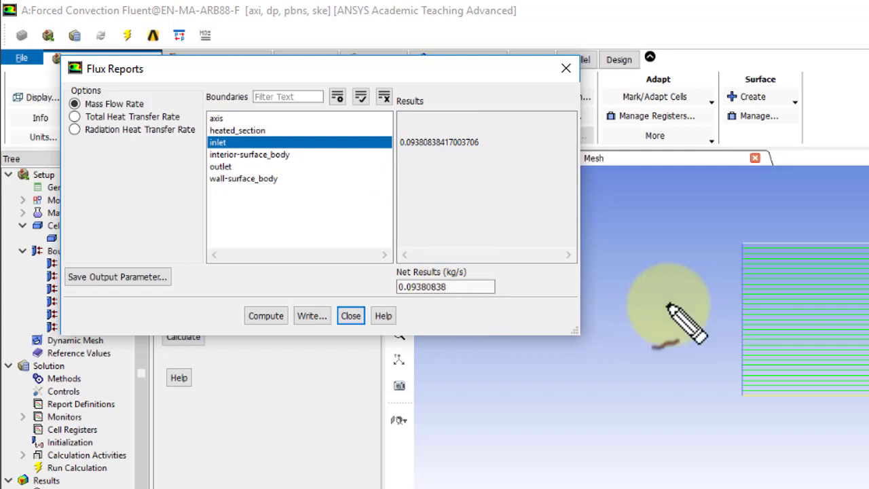
pyautogui.moveTo(625, 346)
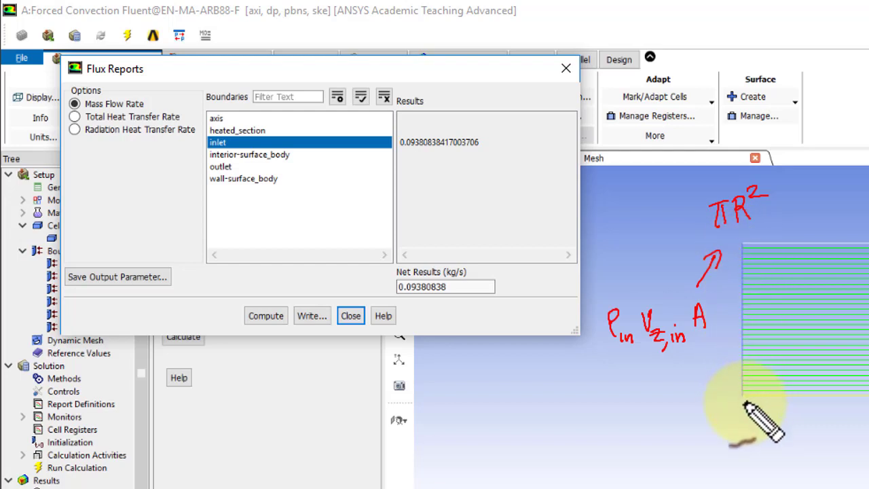
pyautogui.moveTo(760, 353)
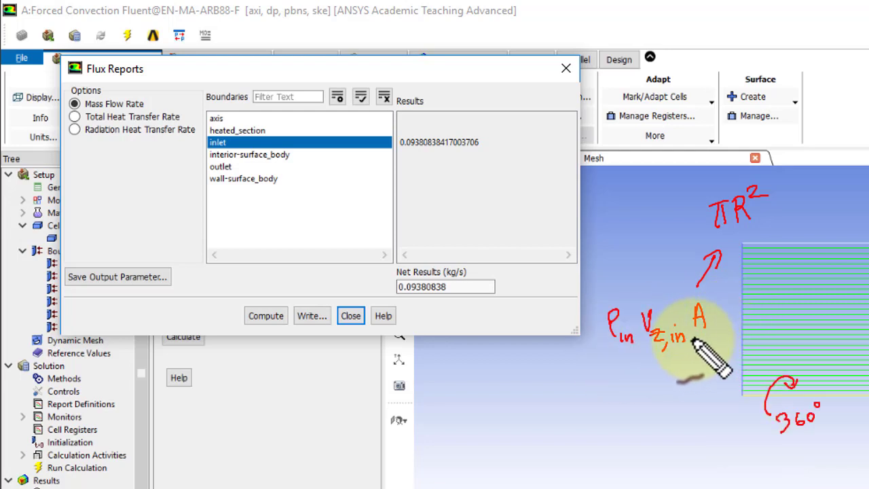
pyautogui.moveTo(618, 370)
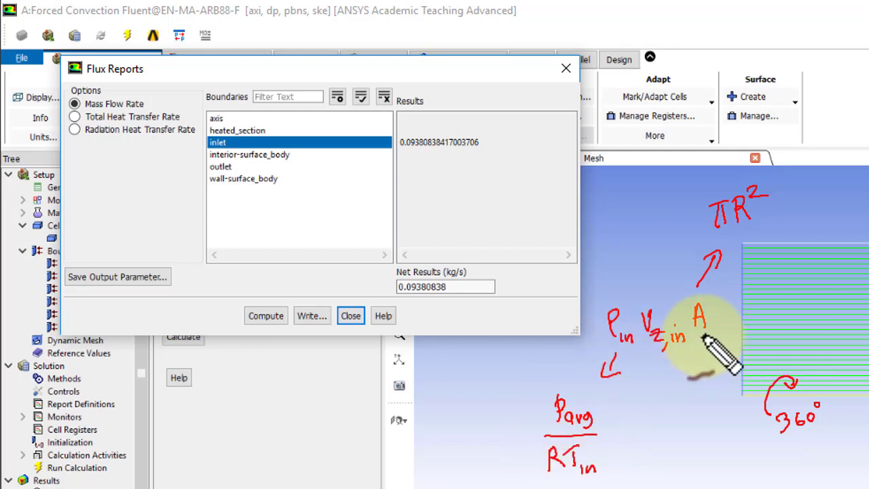
pyautogui.moveTo(706, 332)
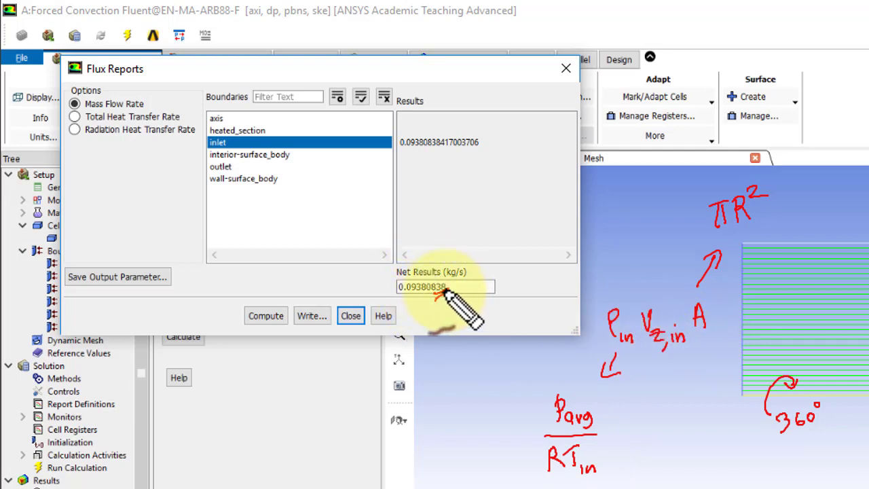
pyautogui.moveTo(448, 312)
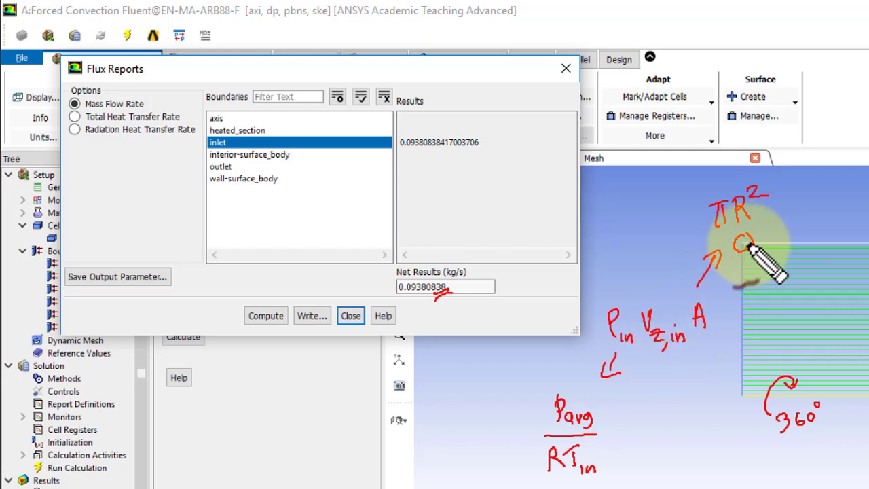
pyautogui.moveTo(773, 319)
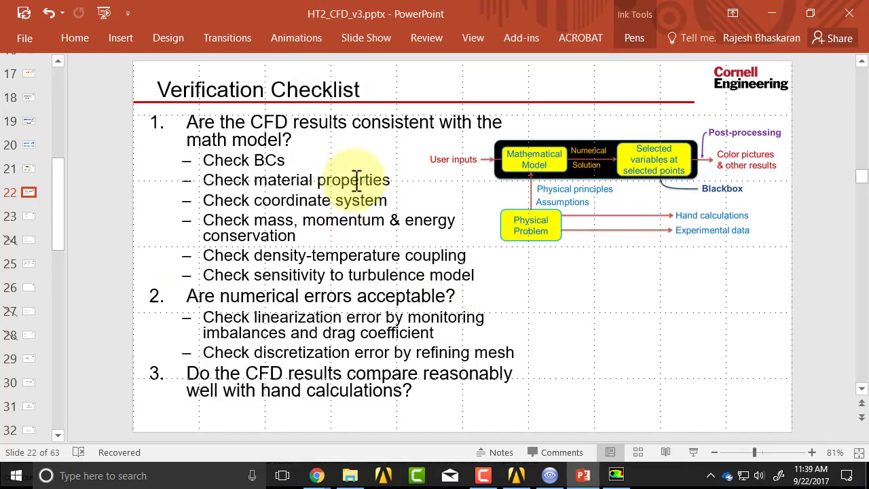
pyautogui.moveTo(346, 210)
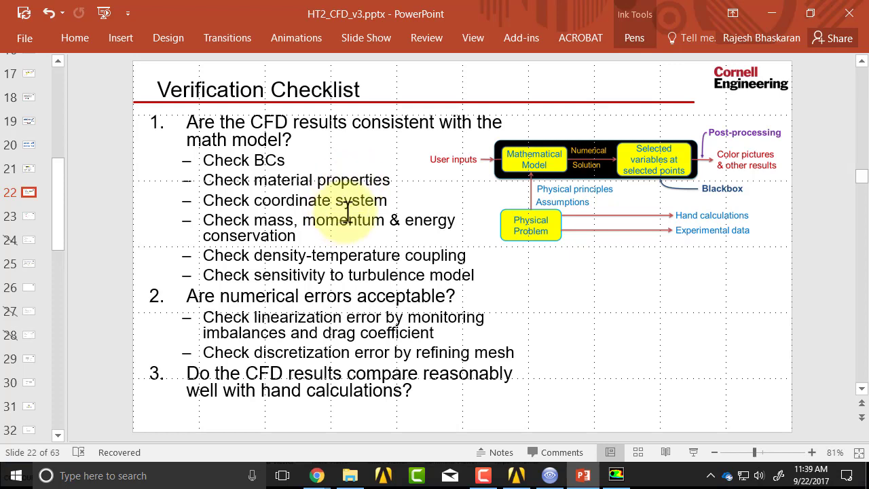
pyautogui.moveTo(390, 204)
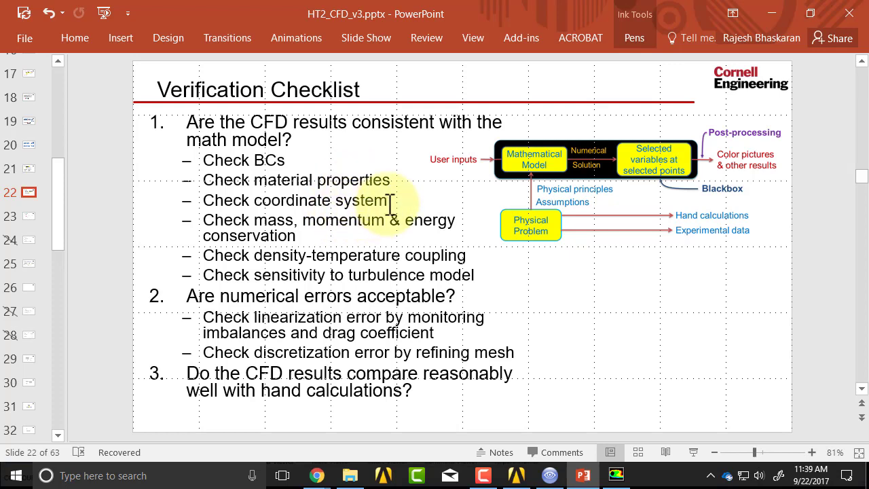